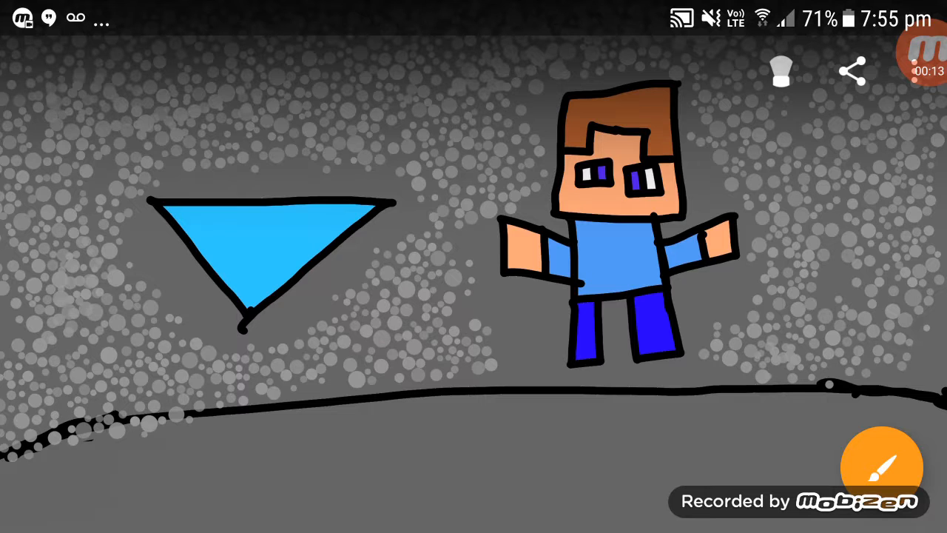
{"action": "scroll", "scroll_direction": "down", "scroll_amount": 3}
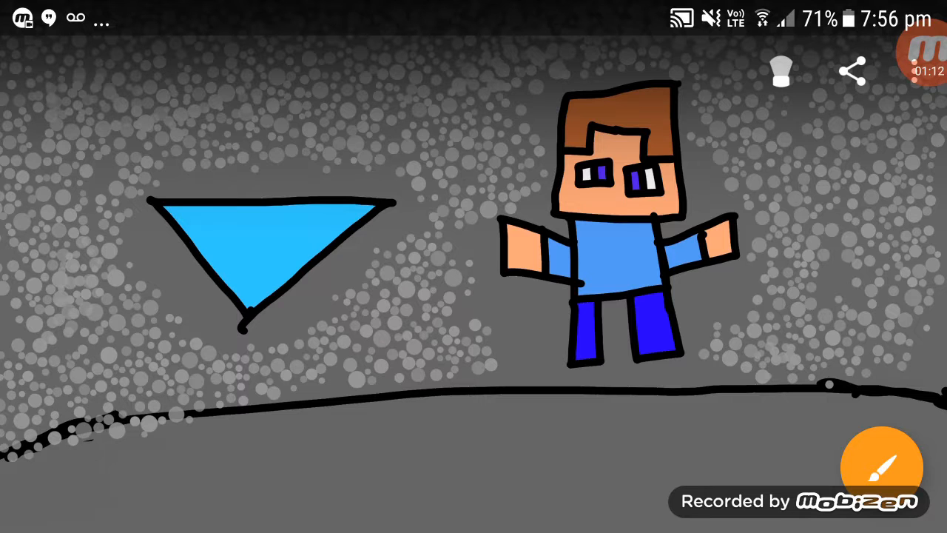
{"action": "scroll", "scroll_direction": "down", "scroll_amount": 3}
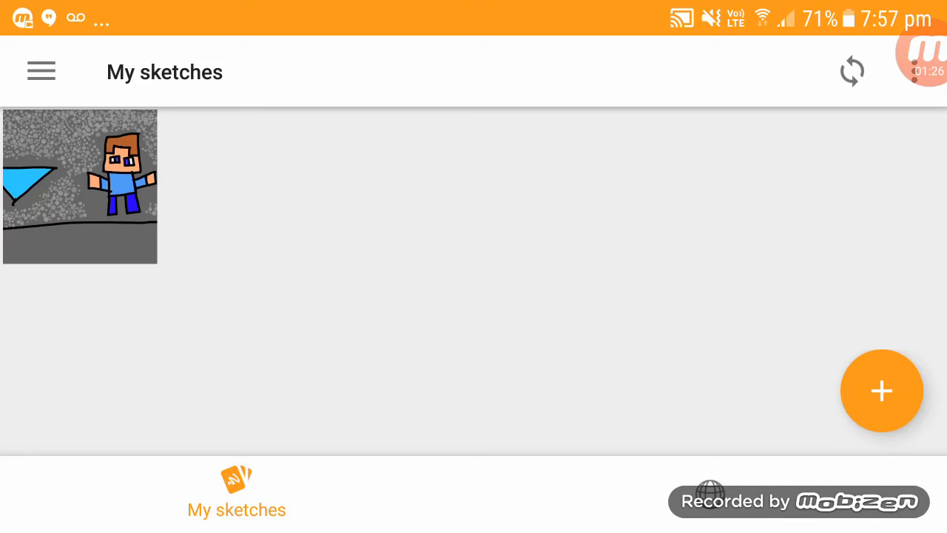
{"action": "left_click", "coordinate": [80, 187]}
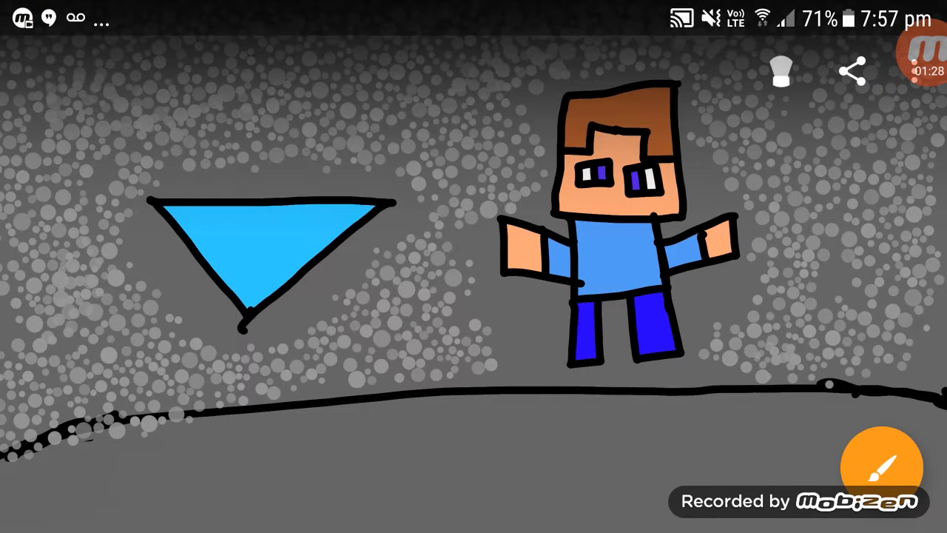